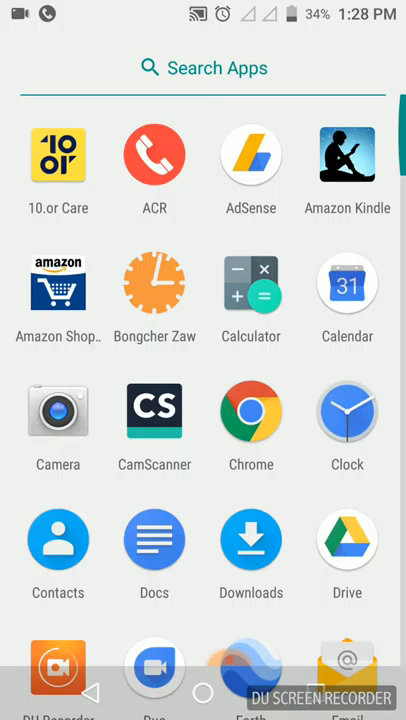
# Step: Scroll the launcher's app list and launch QPython3
pyautogui.scroll(-3)
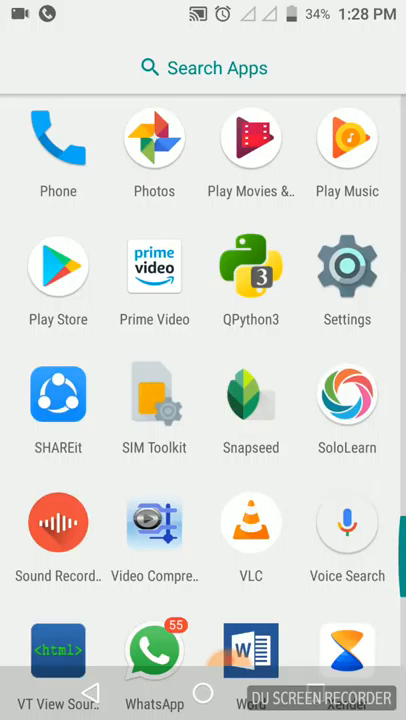
pyautogui.click(250, 270)
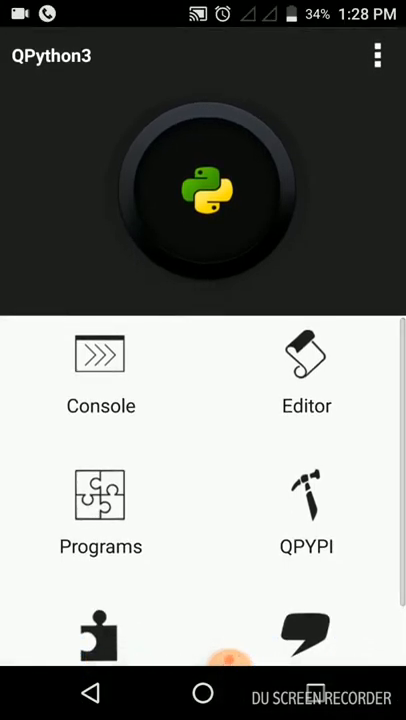
# Step: Open move.py in the QPython3 editor and hide the keyboard to view the code
pyautogui.click(306, 371)
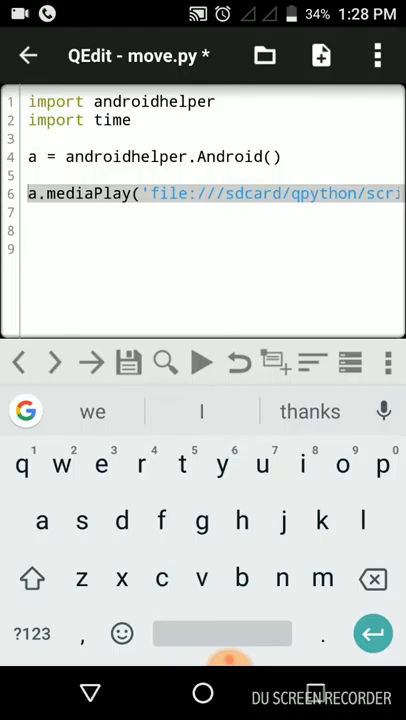
pyautogui.click(200, 362)
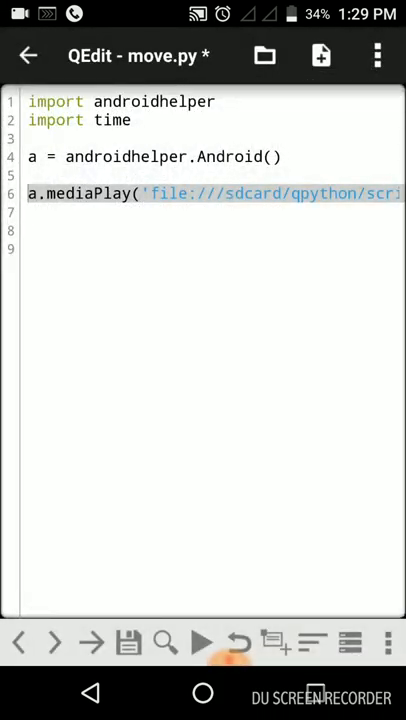
# Step: Insert a.dialogCreateTimePicker() and a.dialogShow() on new lines above mediaPlay
pyautogui.click(200, 175)
pyautogui.write('a.')
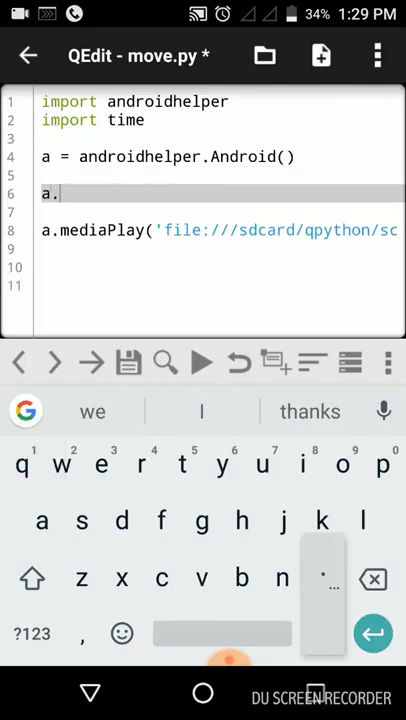
pyautogui.write('dialogCreate')
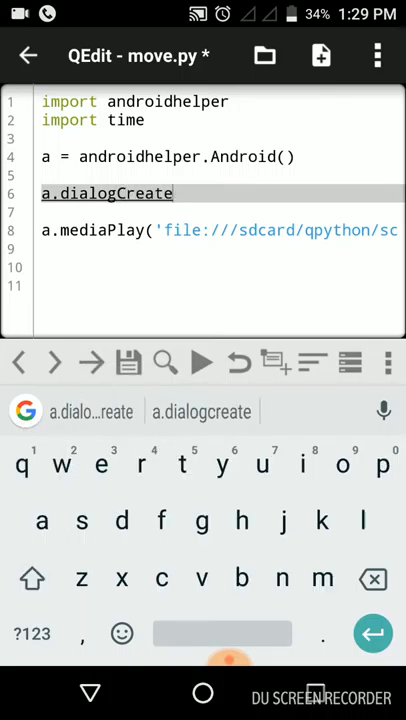
pyautogui.write('T')
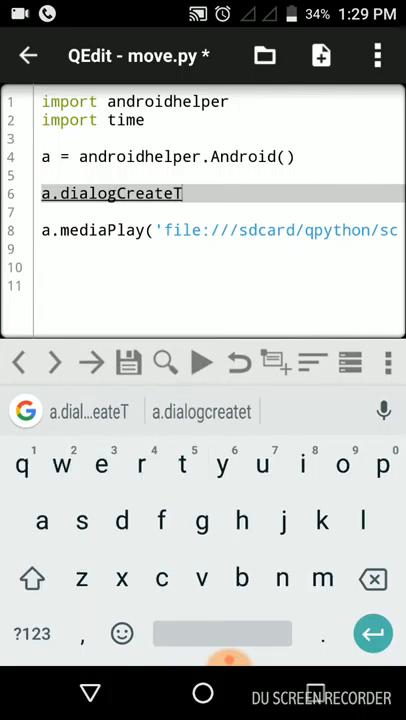
pyautogui.write('imePicker(')
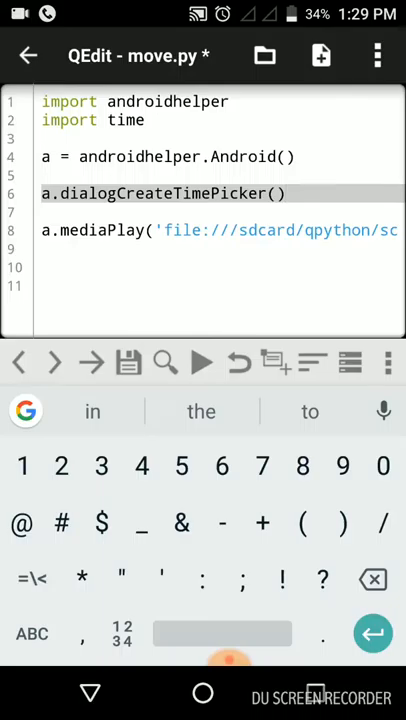
pyautogui.press('enter')
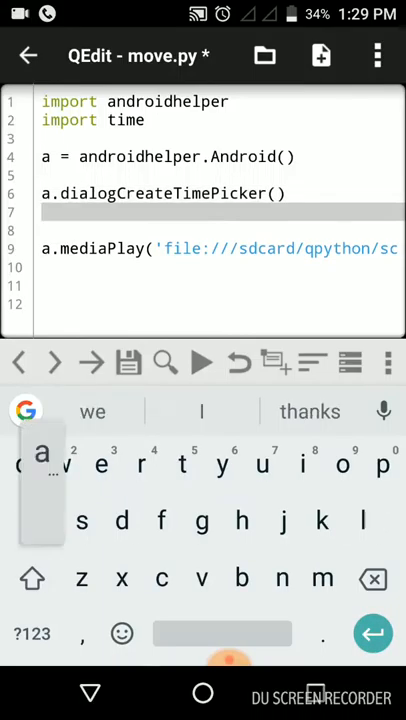
pyautogui.write('a.diali')
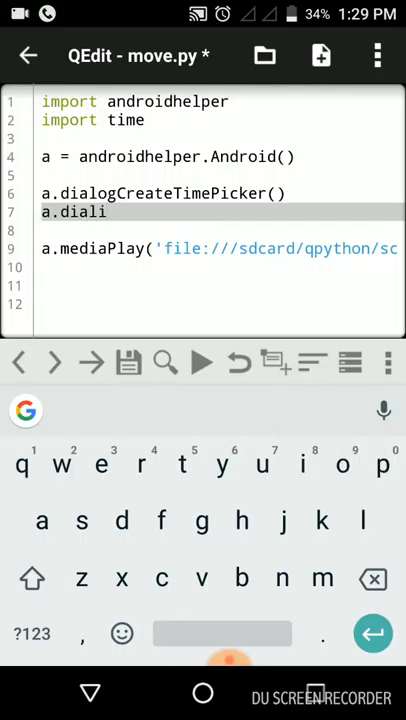
pyautogui.press('Backspace')
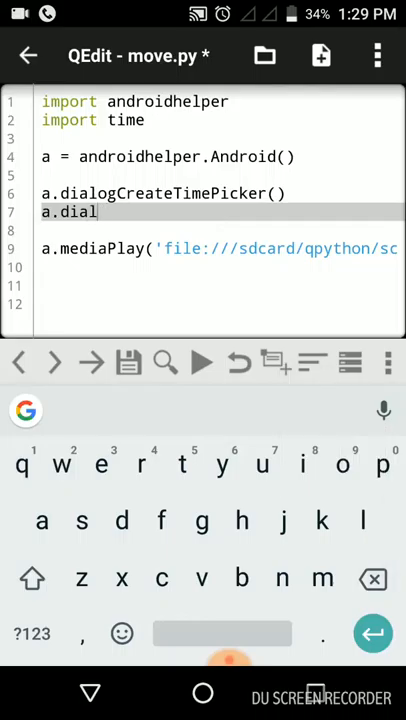
pyautogui.write('og')
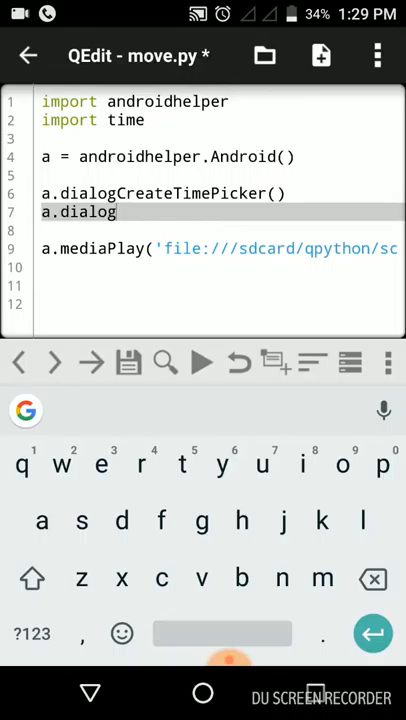
pyautogui.write('Show')
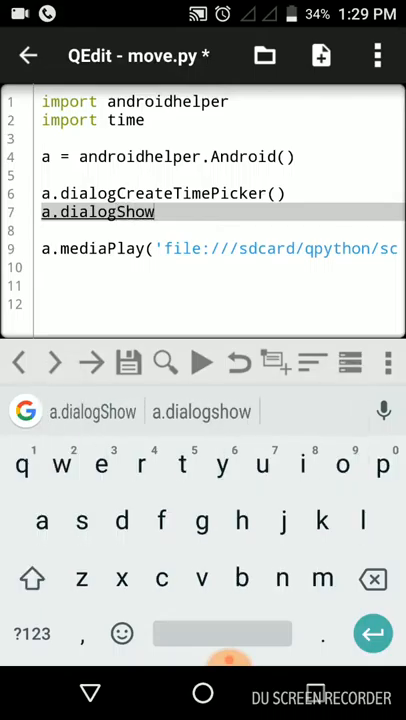
pyautogui.click(31, 633)
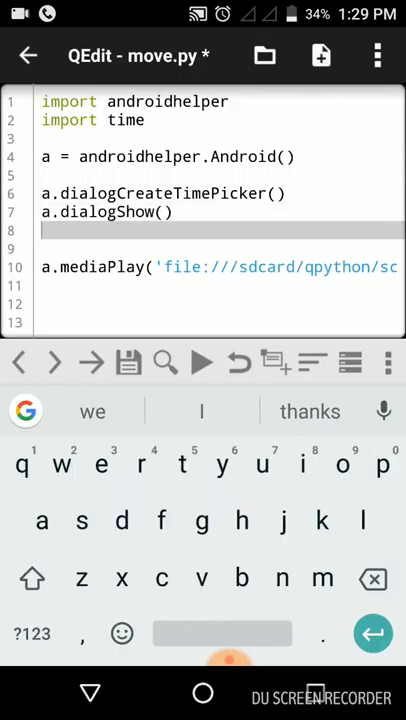
# Step: Store the picker's answer with res = a.dialogGetResponse().result
pyautogui.write('res =')
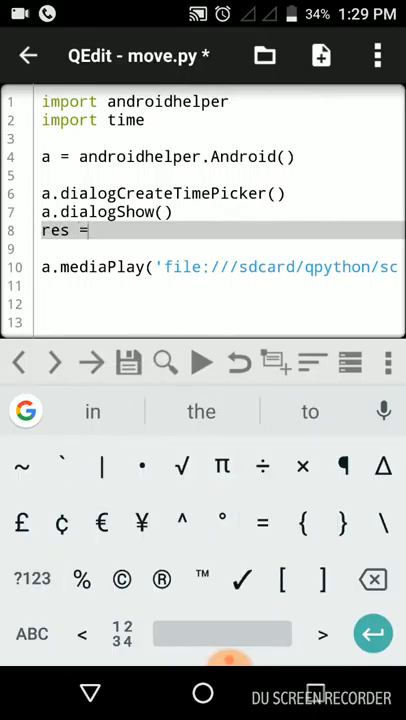
pyautogui.click(32, 634)
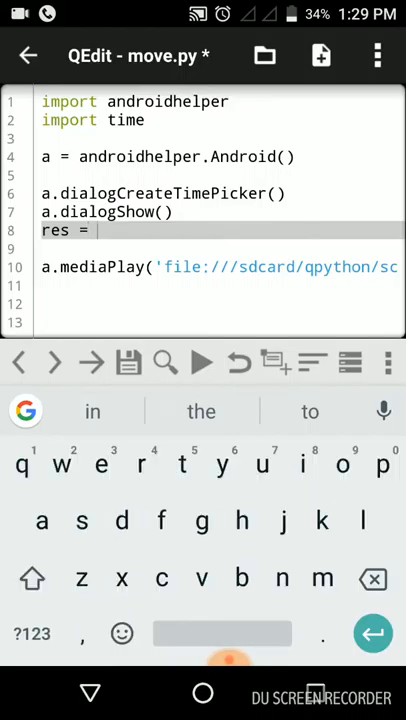
pyautogui.write('a.')
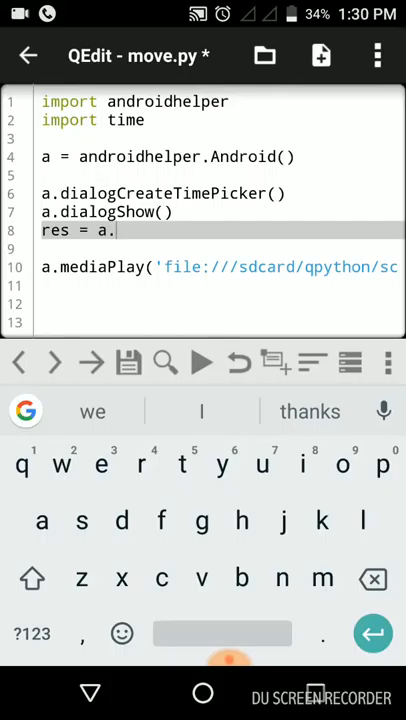
pyautogui.write('d')
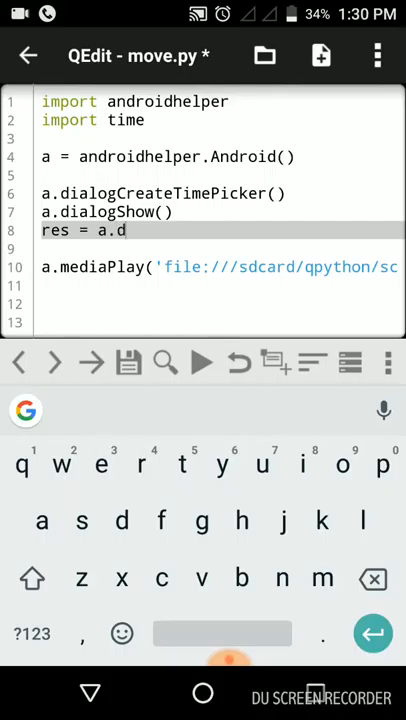
pyautogui.write('ialog')
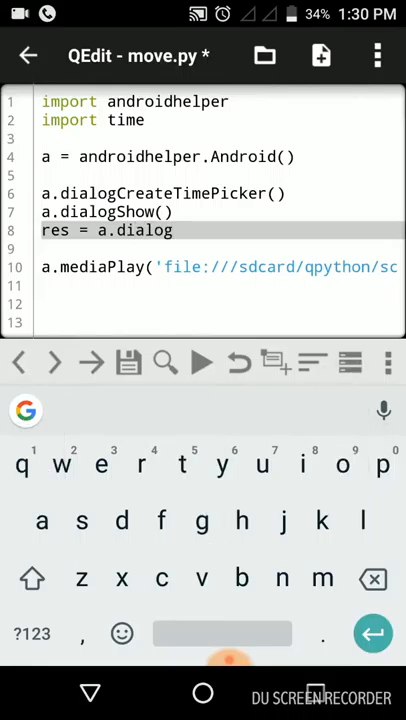
pyautogui.write('Ge')
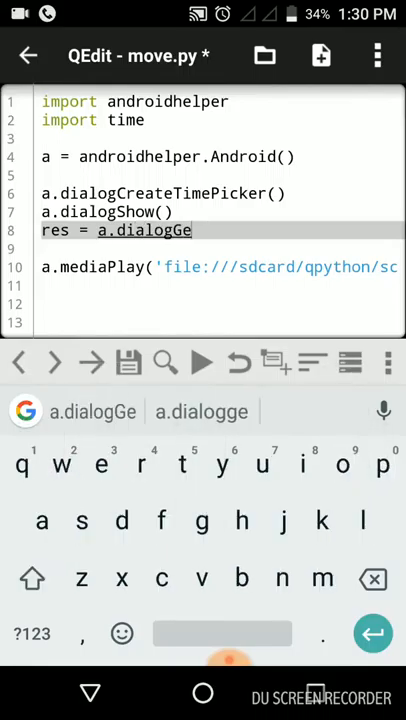
pyautogui.write('tResponse')
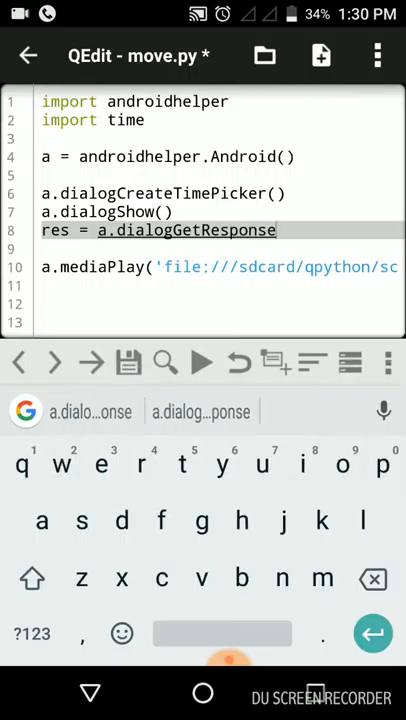
pyautogui.write('().result')
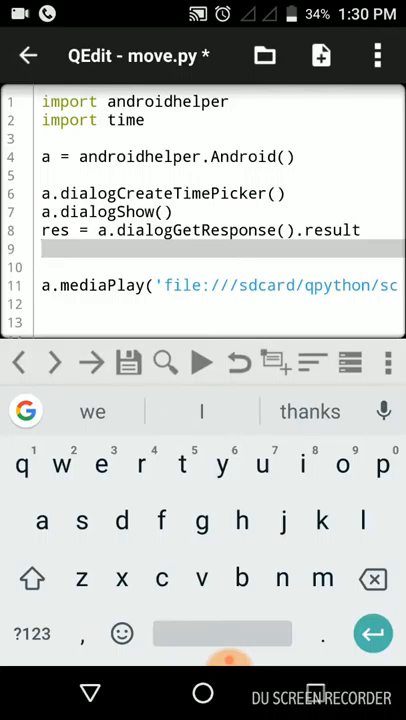
# Step: Add a.dialogDismiss() and begin an if statement below it
pyautogui.write('a.')
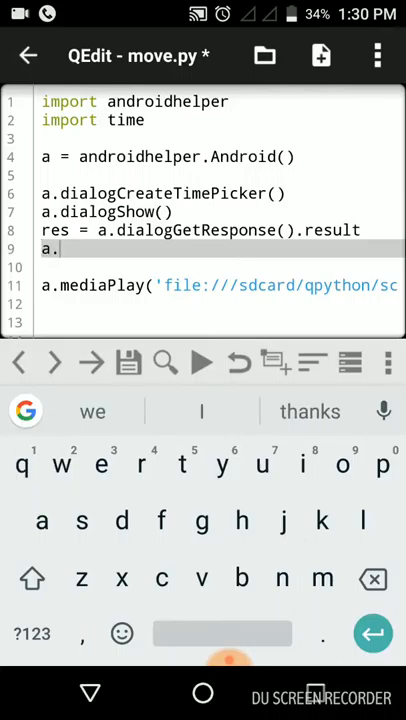
pyautogui.write('dialogDismiss')
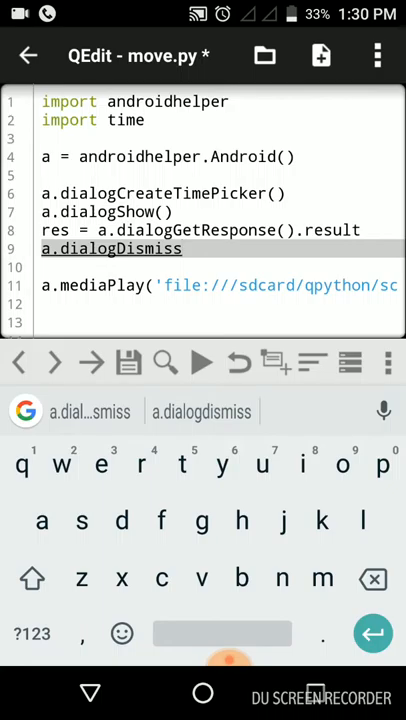
pyautogui.write('(')
pyautogui.write('if')
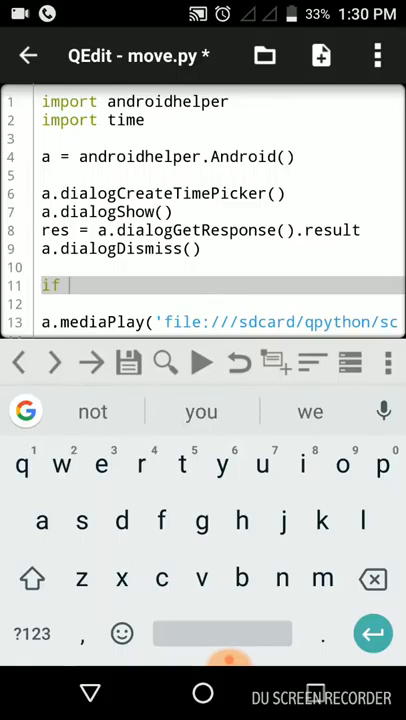
# Step: Write the condition if res["which"] == "positive":
pyautogui.write('res')
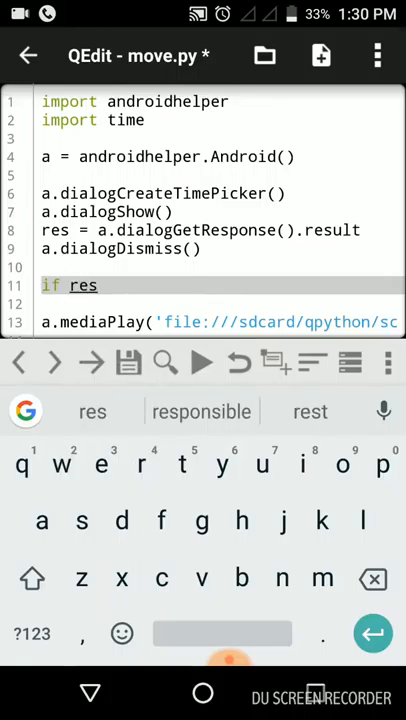
pyautogui.click(33, 633)
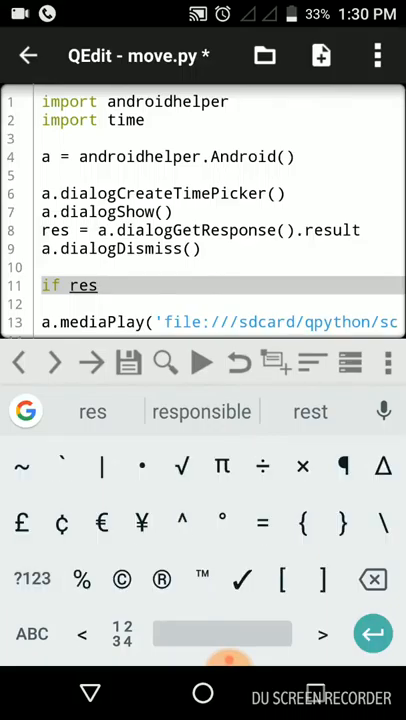
pyautogui.write('[]')
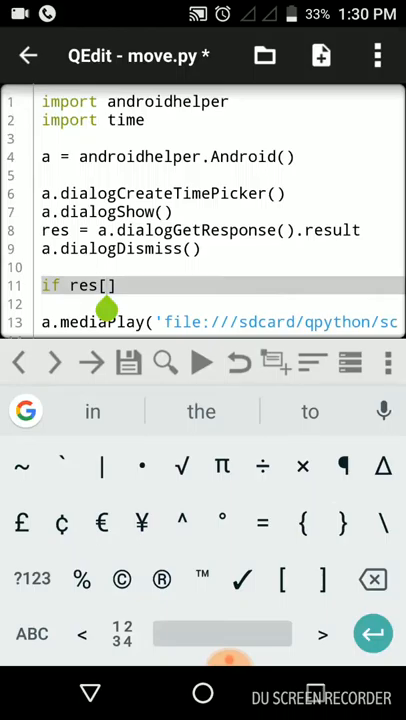
pyautogui.write('"')
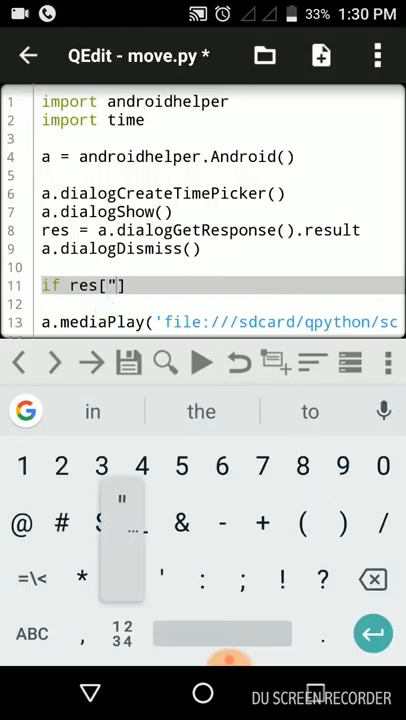
pyautogui.write('"')
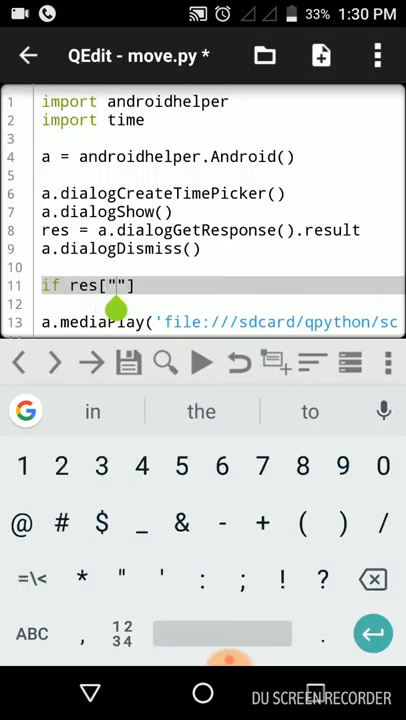
pyautogui.write('which')
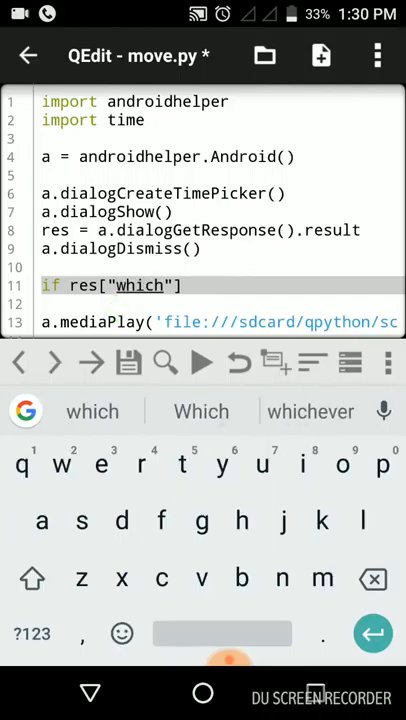
pyautogui.click(33, 633)
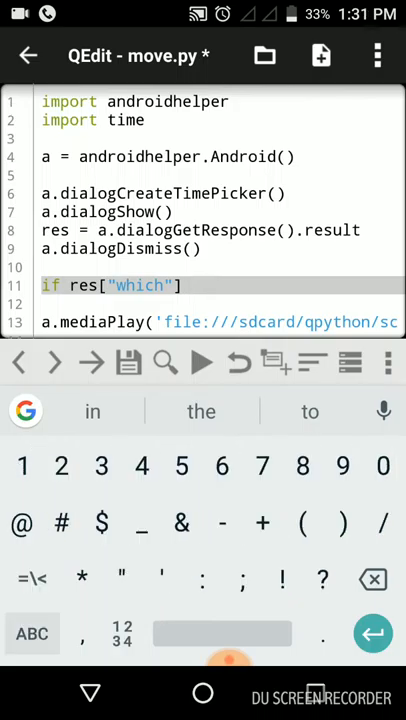
pyautogui.write('==')
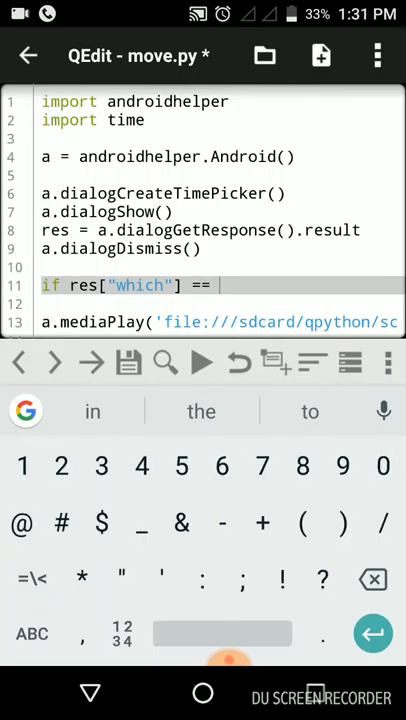
pyautogui.write('""')
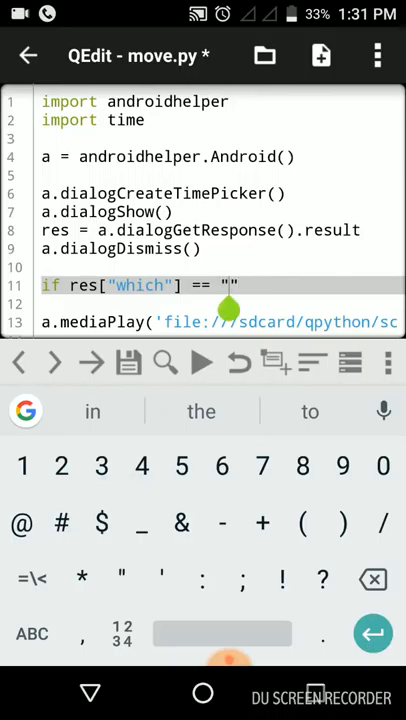
pyautogui.write('posi')
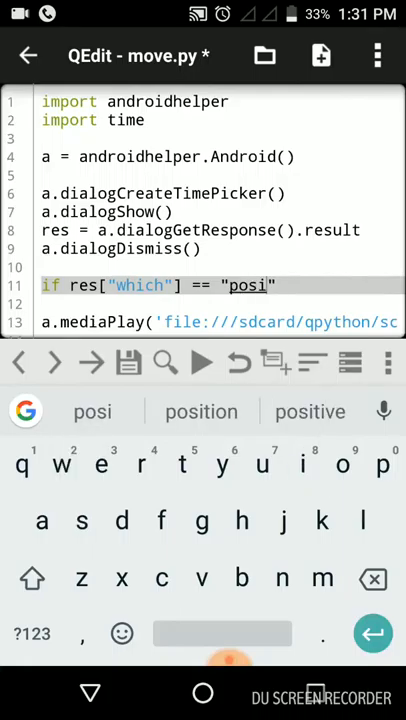
pyautogui.click(310, 411)
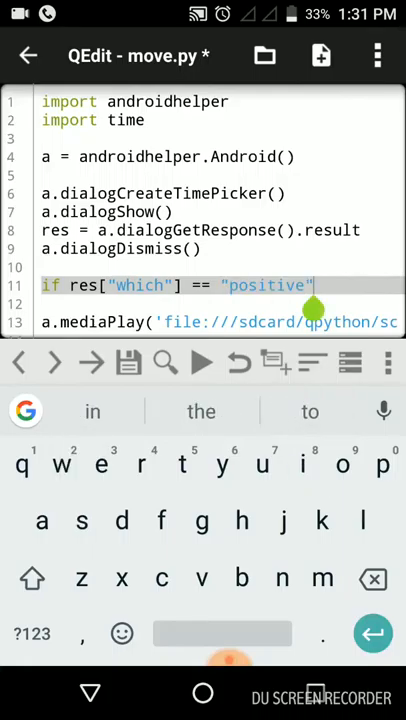
# Step: Open a while True: loop under the positive-answer condition
pyautogui.click(32, 634)
pyautogui.write(':')
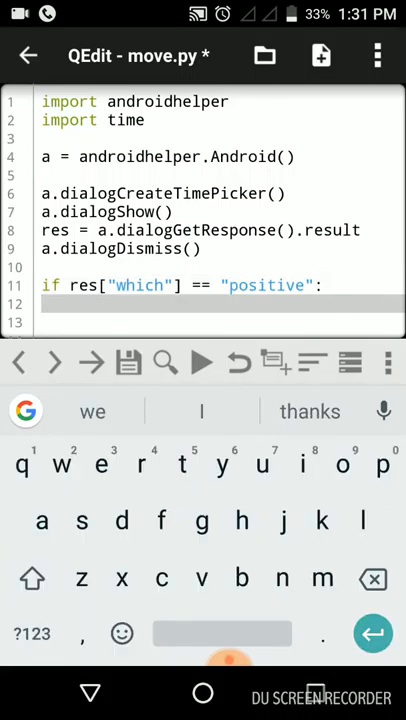
pyautogui.write('w')
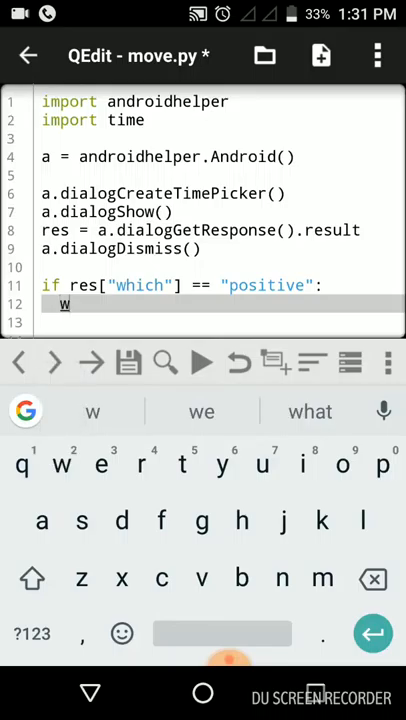
pyautogui.click(92, 411)
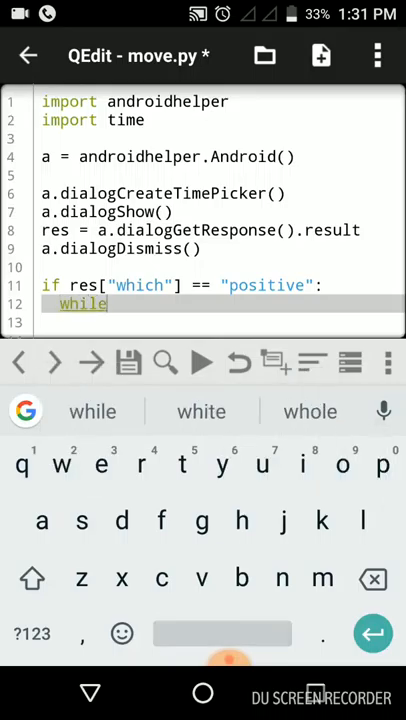
pyautogui.write('True:')
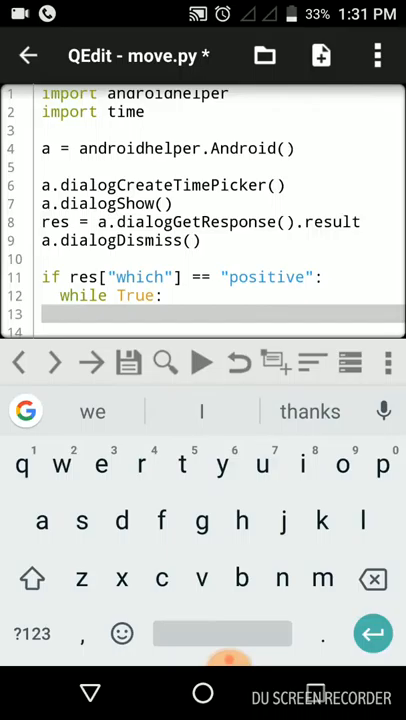
# Step: Set min = time.localtime()[4] inside the loop and start a new line
pyautogui.write('min')
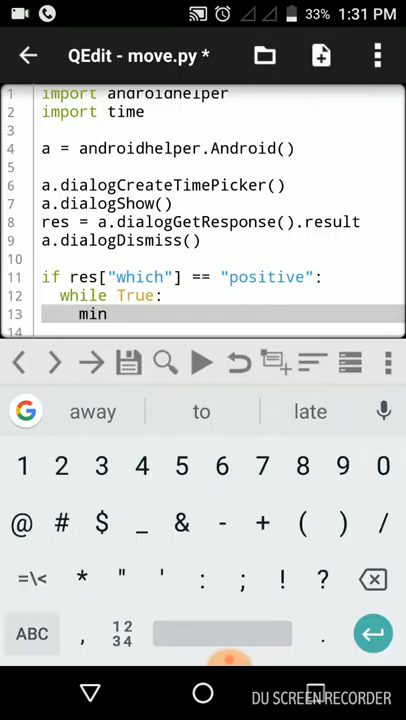
pyautogui.write('=')
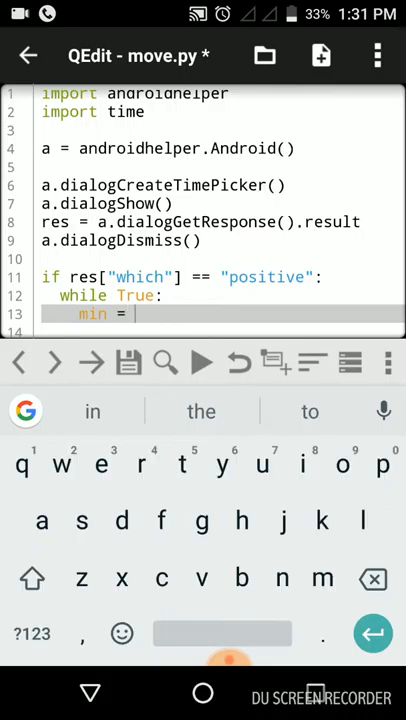
pyautogui.write('t')
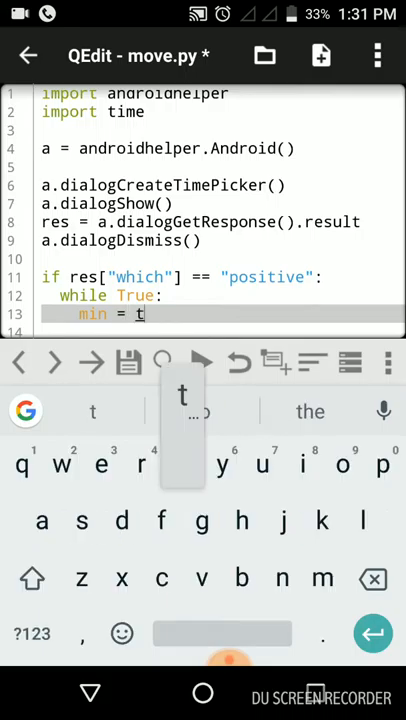
pyautogui.write('ime.localtime')
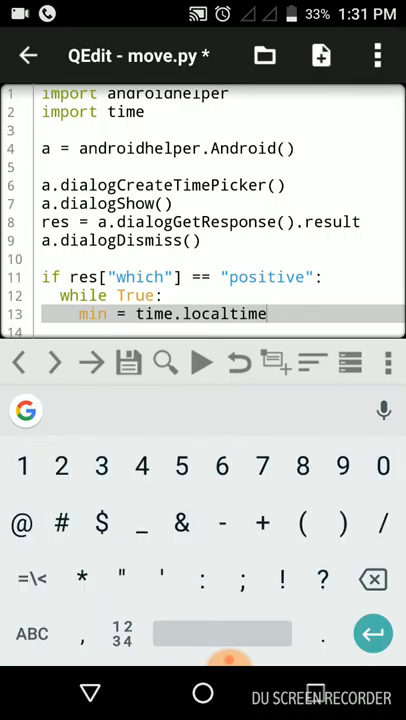
pyautogui.write('().[')
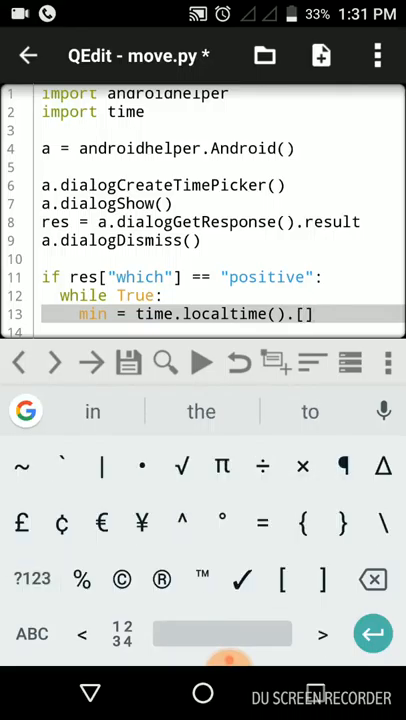
pyautogui.press('BackSpace')
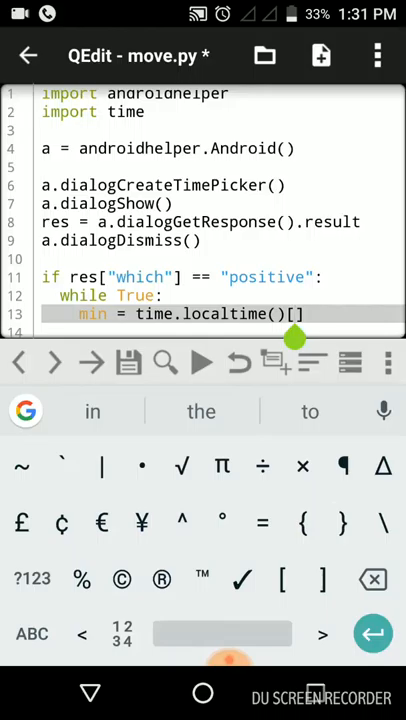
pyautogui.write('4')
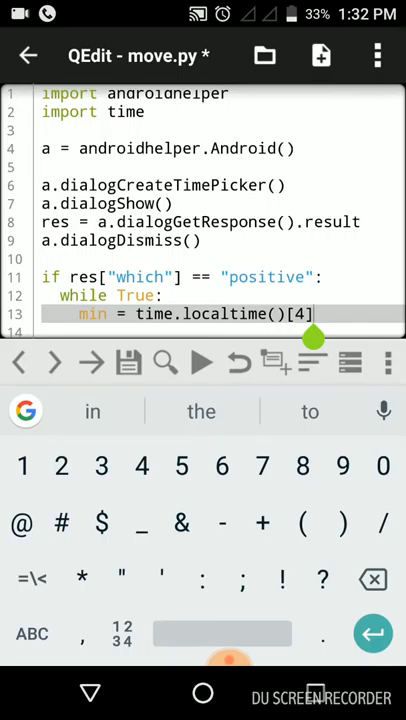
pyautogui.press('enter')
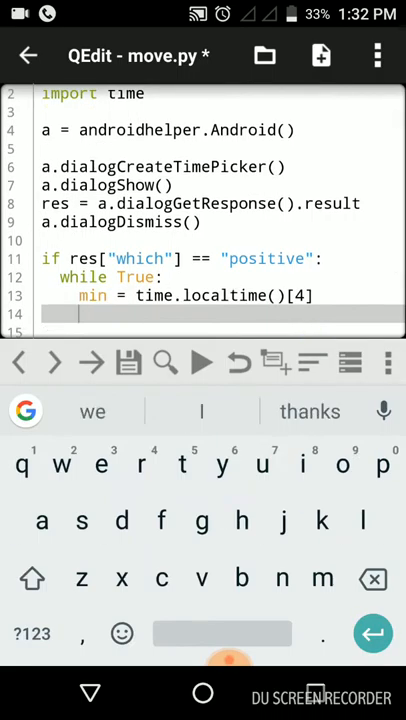
# Step: Add if min == res["minute"]: inside the while loop
pyautogui.write('if min')
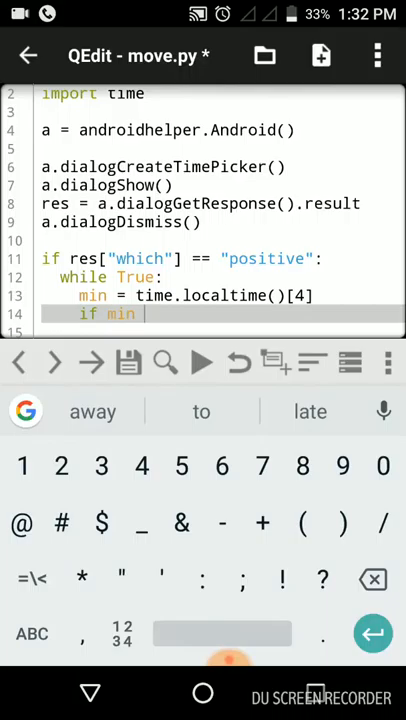
pyautogui.write('== res["')
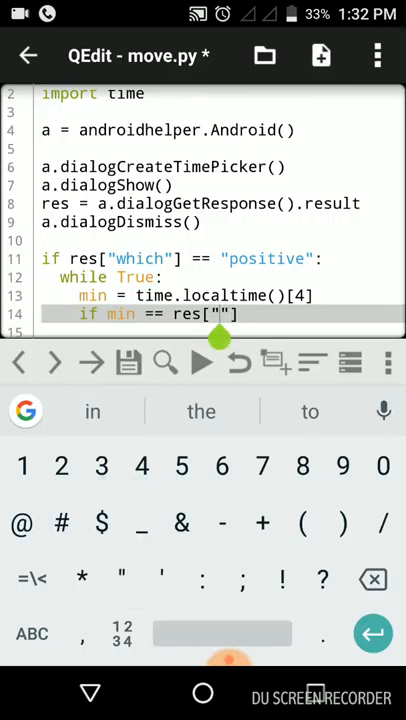
pyautogui.write('minute')
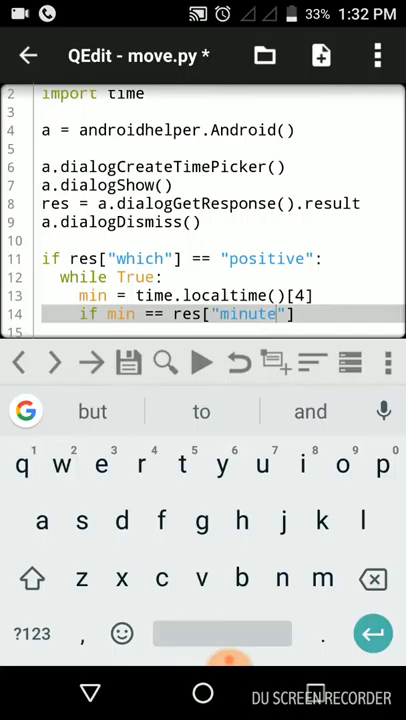
pyautogui.click(30, 633)
pyautogui.write(':')
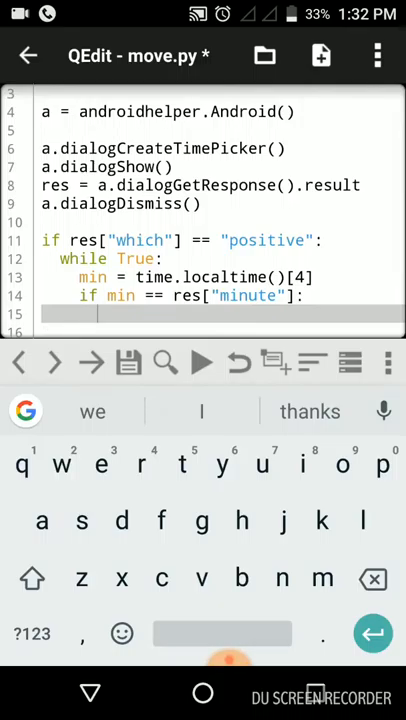
# Step: Add a.ttsSpeak("It's" + str(res["hour"]) + "hour and " + str(res["minute"])) on line 15
pyautogui.write('a.')
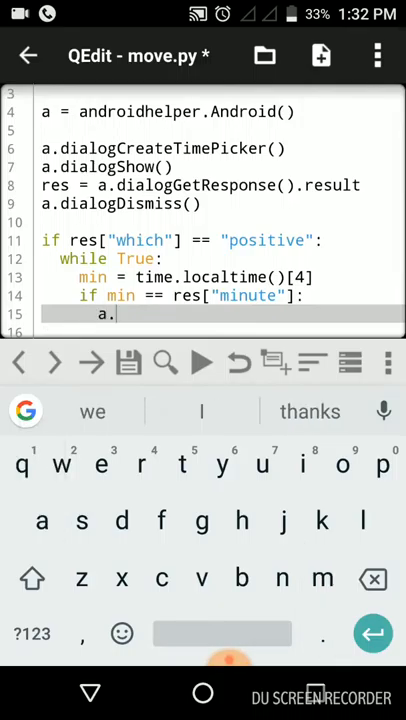
pyautogui.write('ttsSpeak')
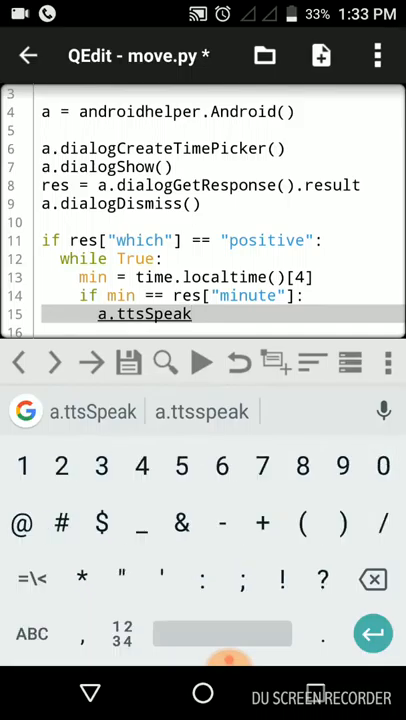
pyautogui.write('()')
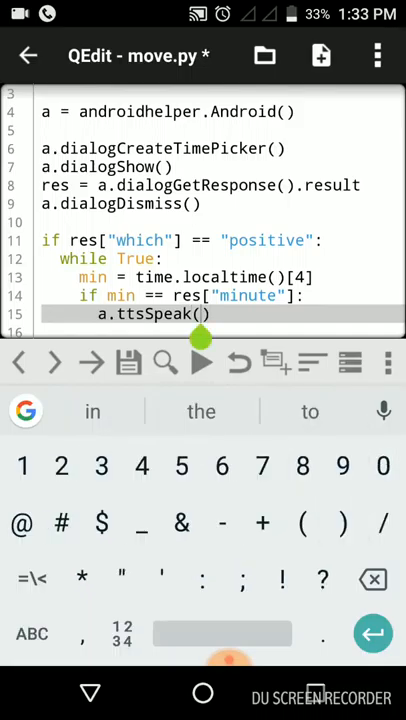
pyautogui.write('""')
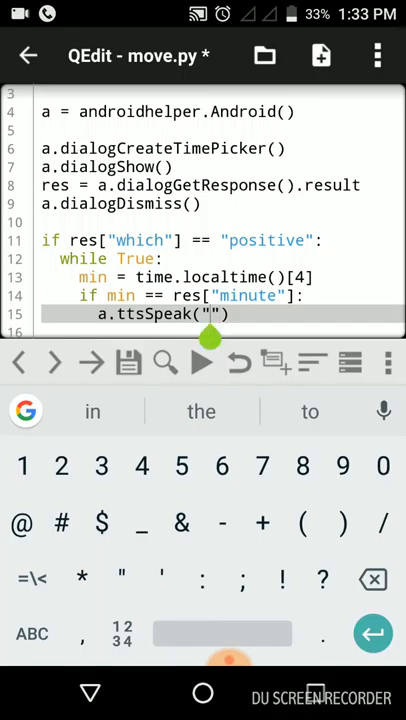
pyautogui.click(32, 633)
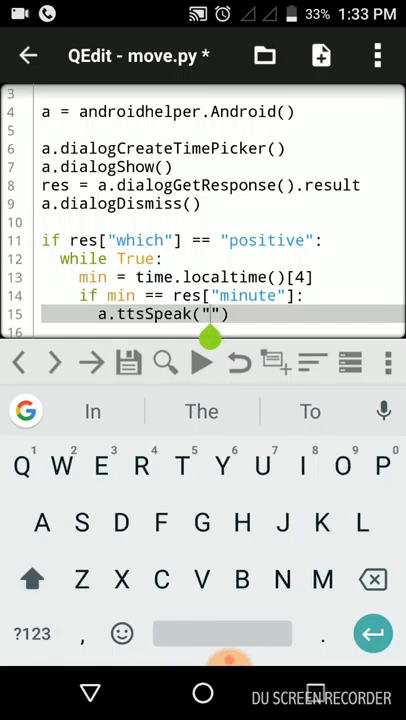
pyautogui.write('It')
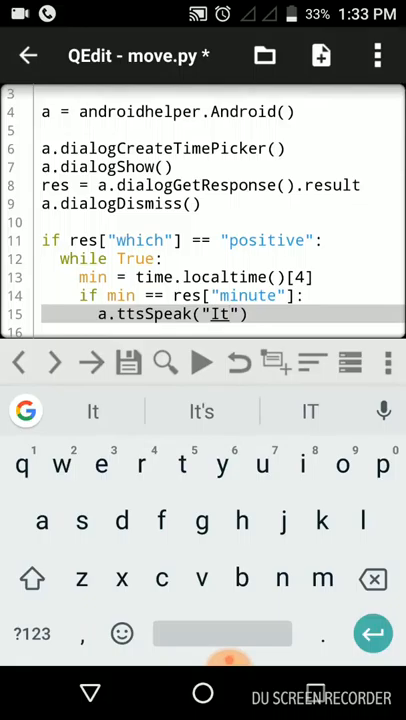
pyautogui.click(200, 411)
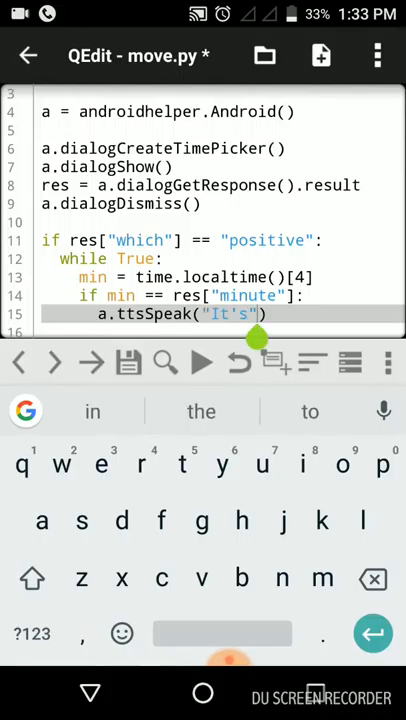
pyautogui.click(33, 633)
pyautogui.write(' + res["hou"]:')
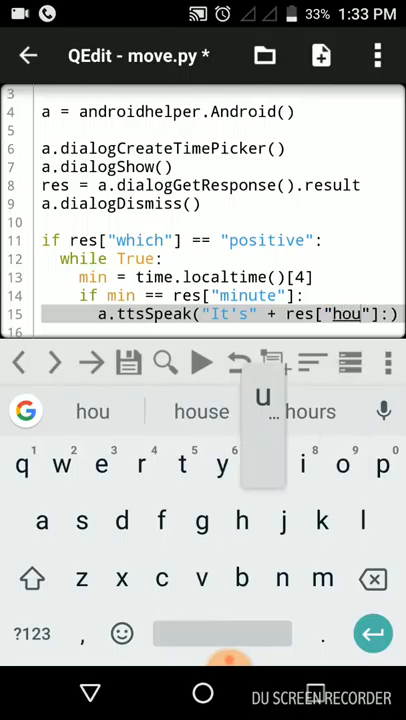
pyautogui.write('r and')
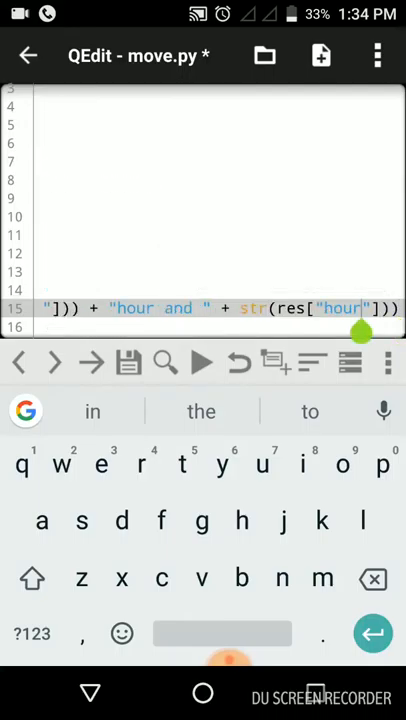
pyautogui.press('BackSpace')
pyautogui.write('minute')
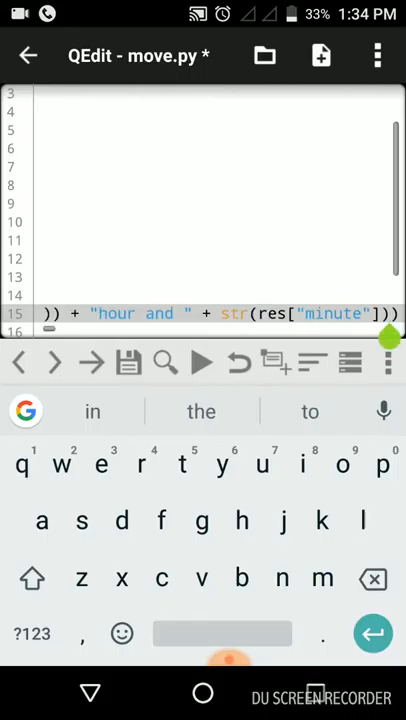
pyautogui.click(34, 633)
pyautogui.write('break')
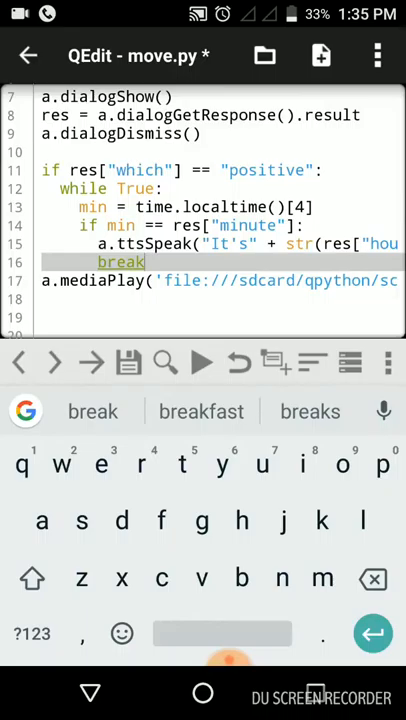
# Step: Start a second while True: loop on a new line after break
pyautogui.press('Enter')
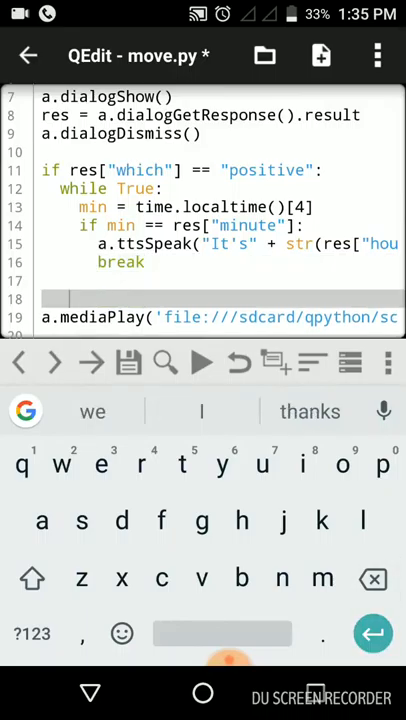
pyautogui.write('w')
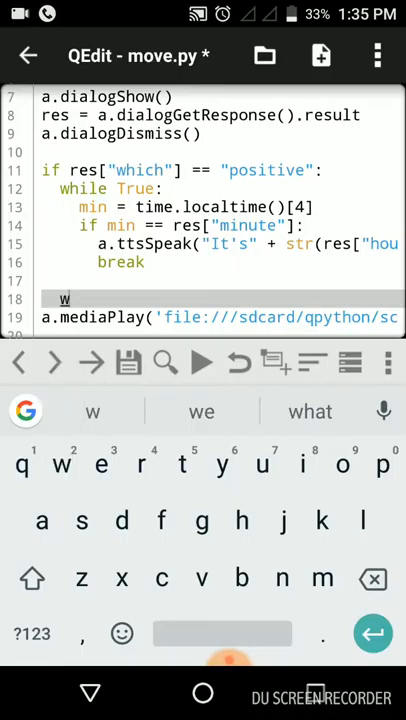
pyautogui.write('hike')
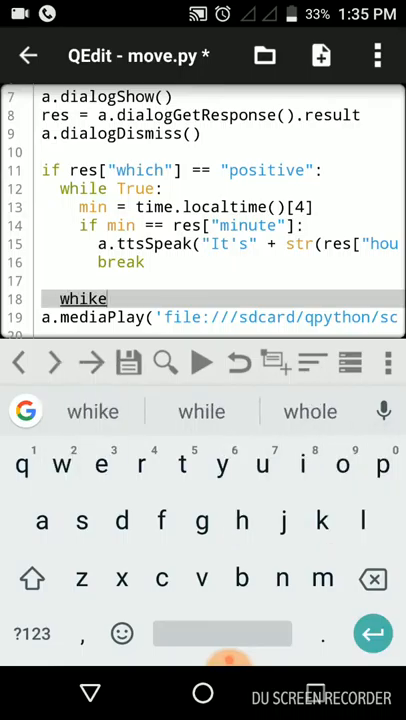
pyautogui.click(92, 411)
pyautogui.write('le True:')
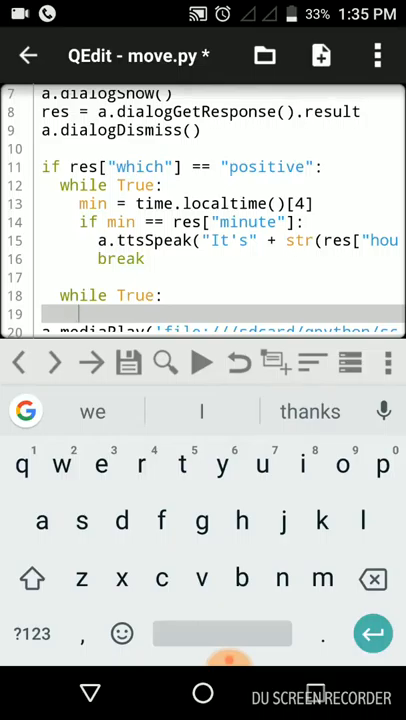
# Step: Add if a.ttsIsSpeaking().result is not True: inside the new loop
pyautogui.write('if')
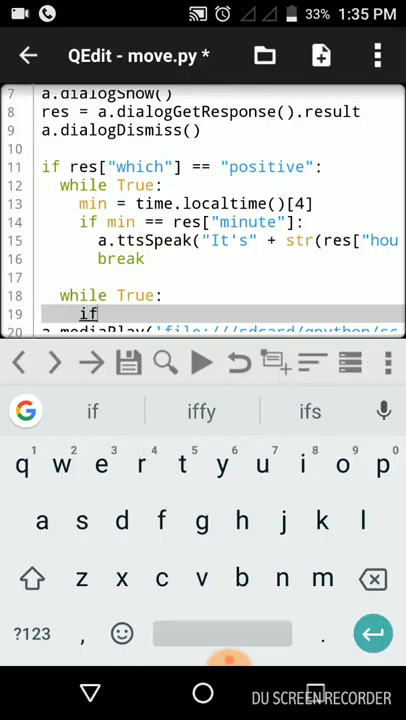
pyautogui.write('a')
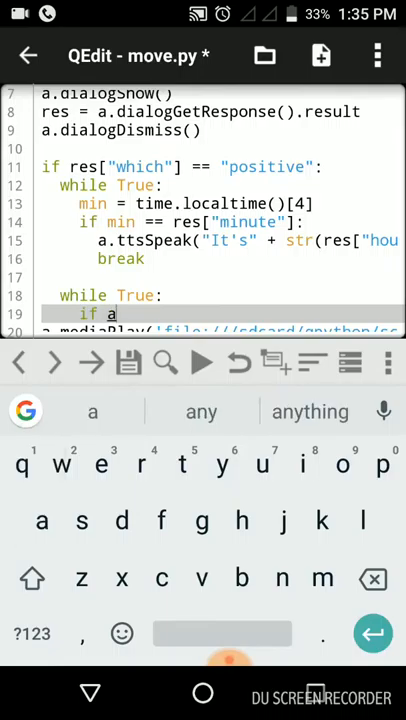
pyautogui.write('.ttsIs')
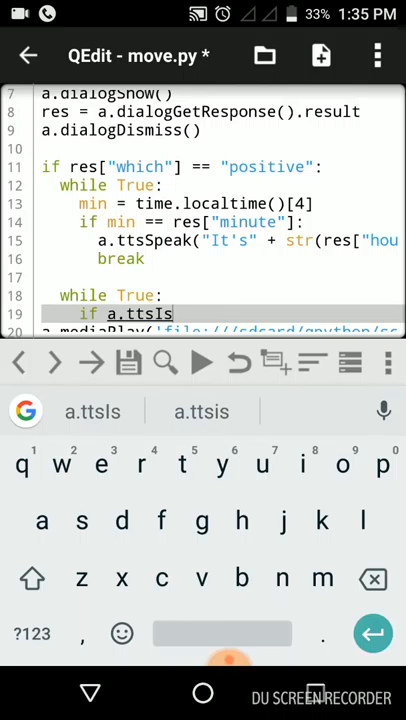
pyautogui.write('peaking')
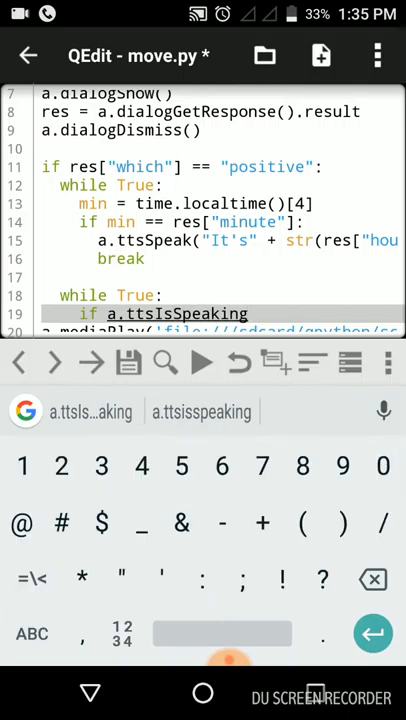
pyautogui.write('().')
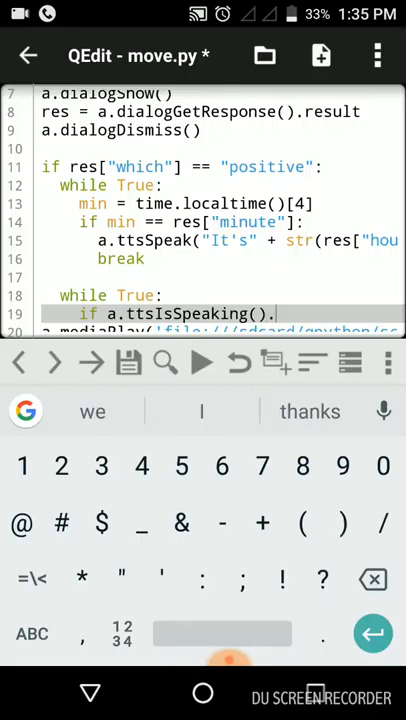
pyautogui.write('result')
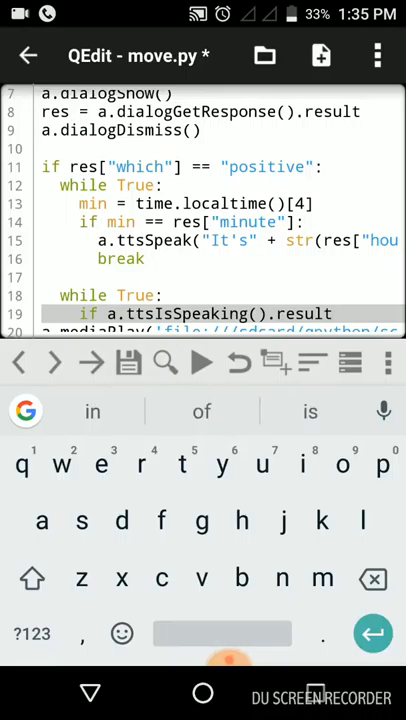
pyautogui.write('is not True')
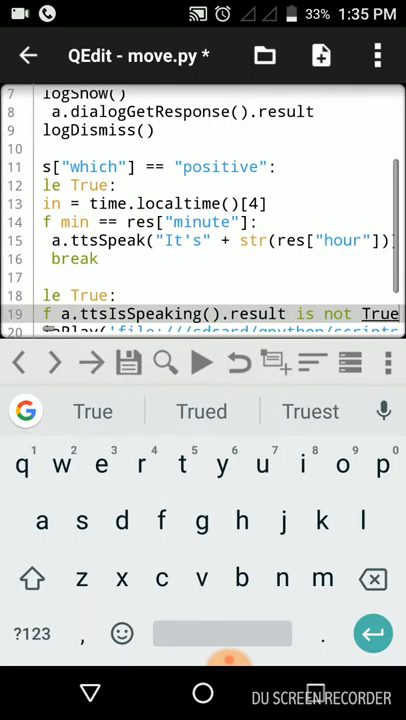
pyautogui.click(33, 634)
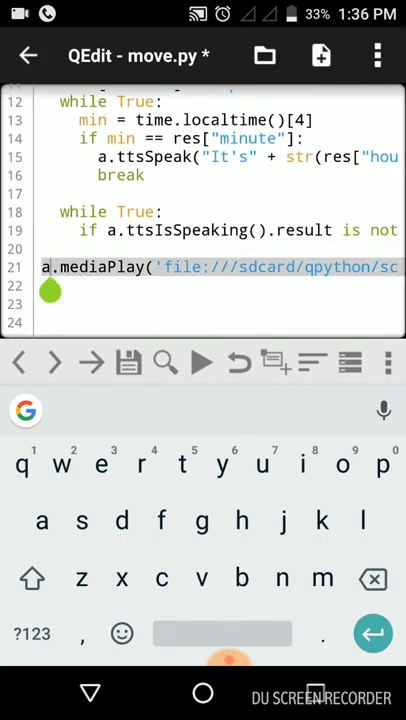
# Step: Move mediaPlay under the speech check and add else: pass
pyautogui.scroll(-3)
pyautogui.write('break')
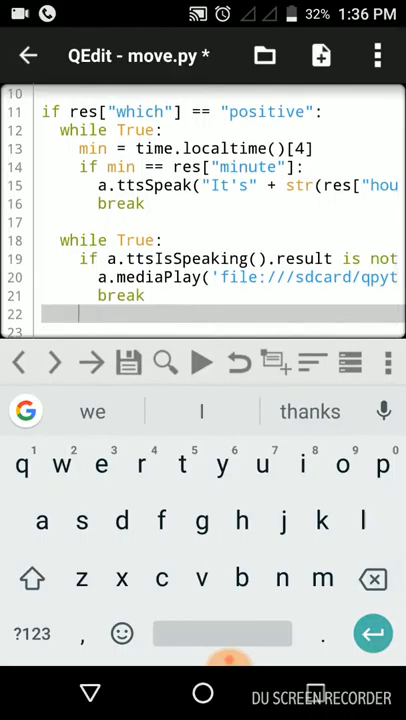
pyautogui.write('e')
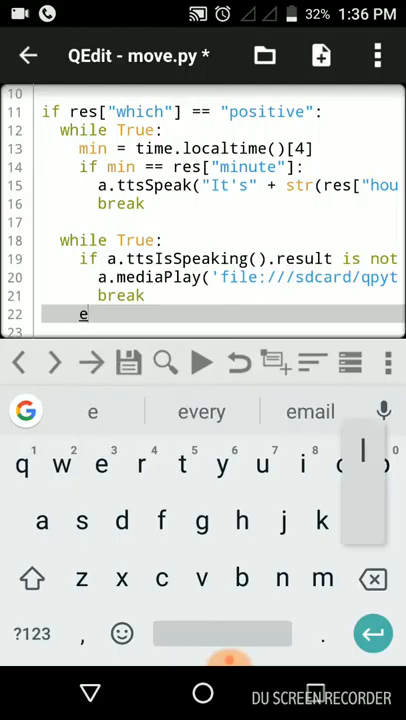
pyautogui.write('lse:')
pyautogui.write('pa')
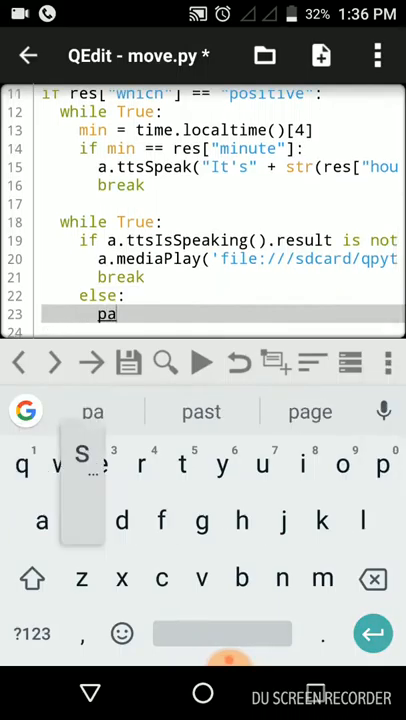
pyautogui.write('ss')
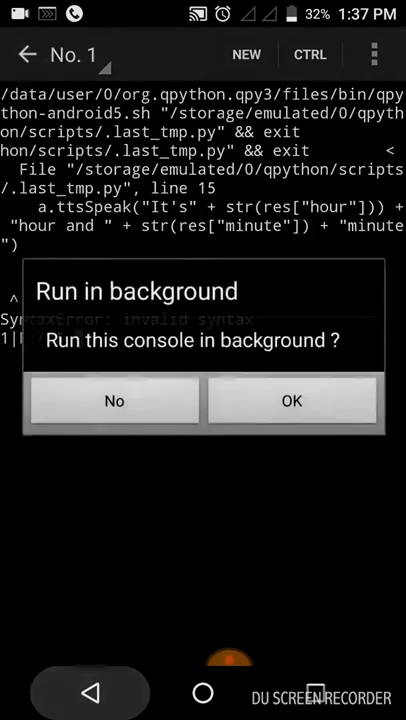
# Step: Decline the background-console prompt and return to the faulty line 15 announcement
pyautogui.click(114, 400)
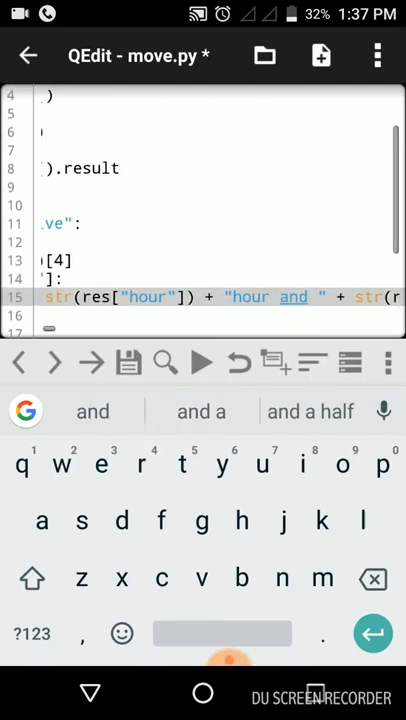
pyautogui.click(200, 362)
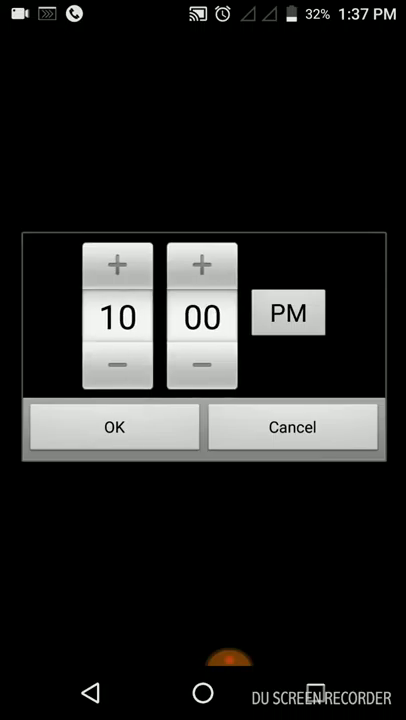
# Step: Set the alarm to 1:38 PM, confirm it, and dismiss the background prompt to return to move.py
pyautogui.click(116, 363)
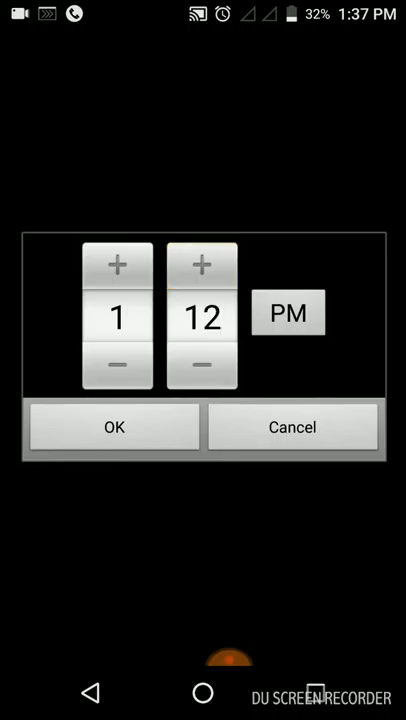
pyautogui.click(202, 265)
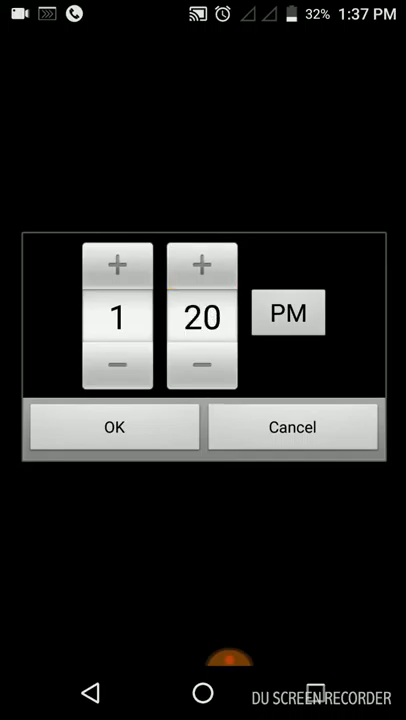
pyautogui.click(202, 264)
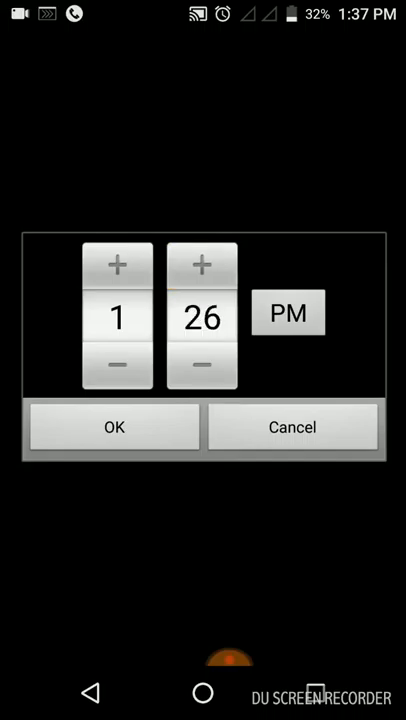
pyautogui.click(202, 264)
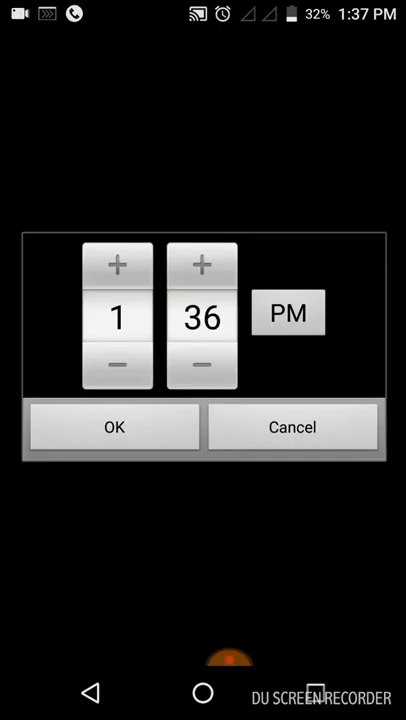
pyautogui.click(202, 264)
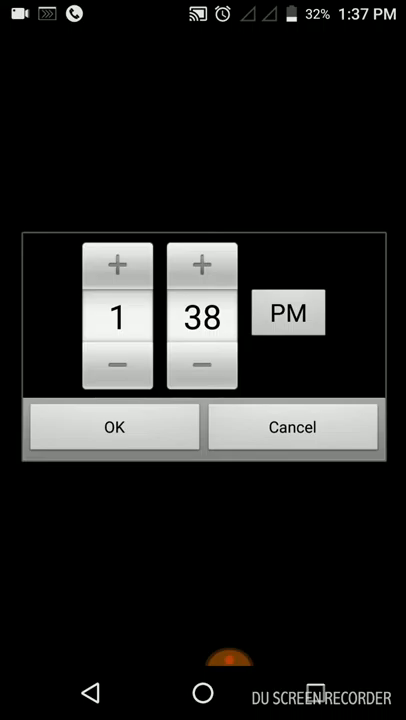
pyautogui.click(114, 427)
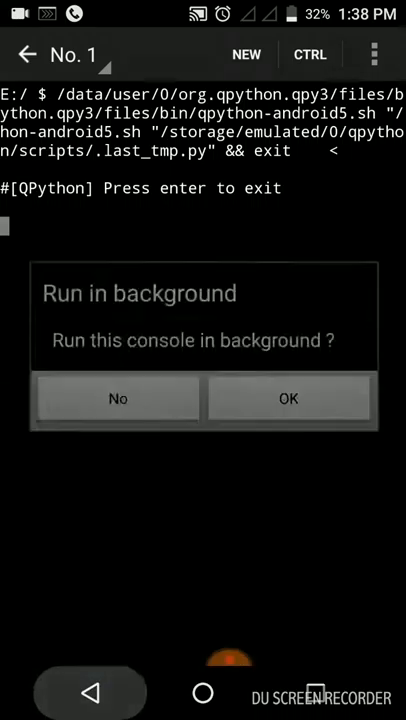
pyautogui.click(118, 398)
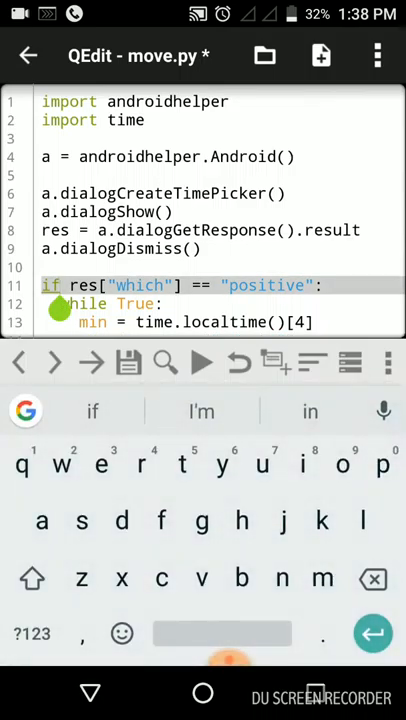
# Step: Below the while loops, begin an else branch calling a.makeToast("Alarm cancelled")
pyautogui.scroll(-3)
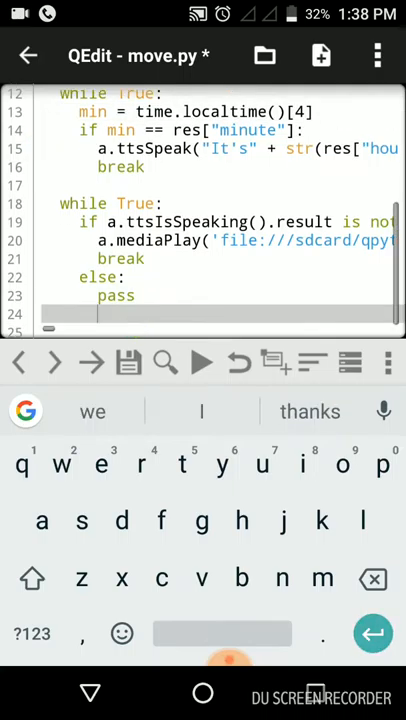
pyautogui.scroll(-3)
pyautogui.write('else:')
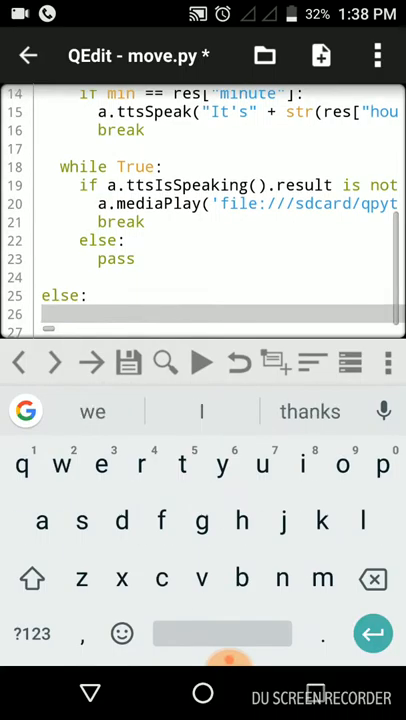
pyautogui.write('a.')
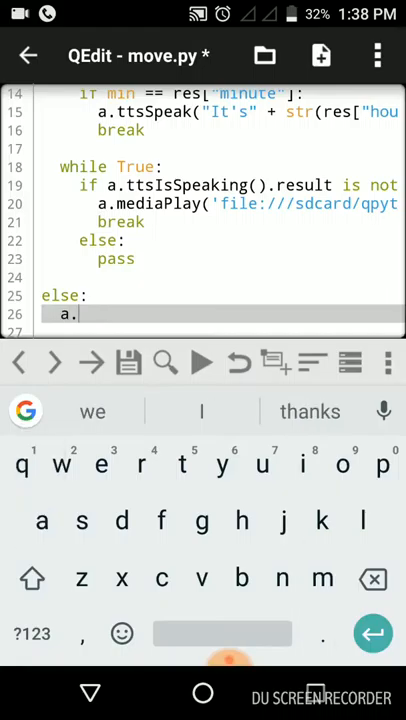
pyautogui.write('make')
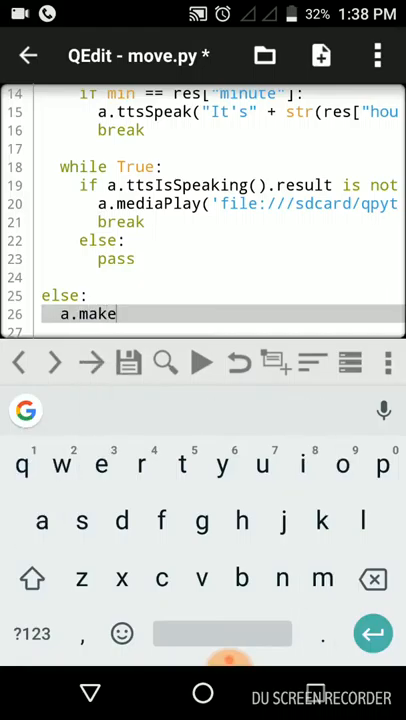
pyautogui.write('Toa')
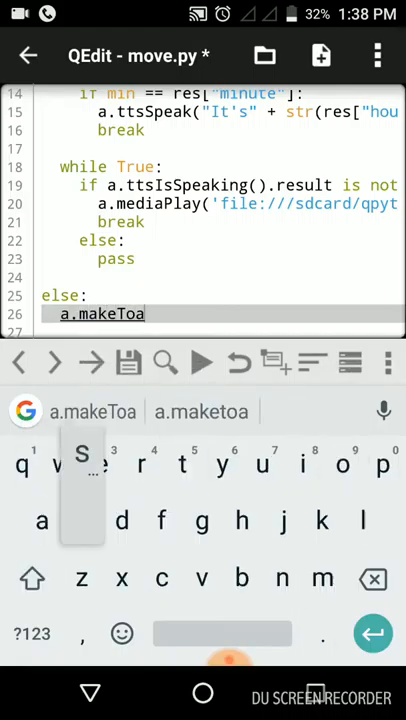
pyautogui.write('st')
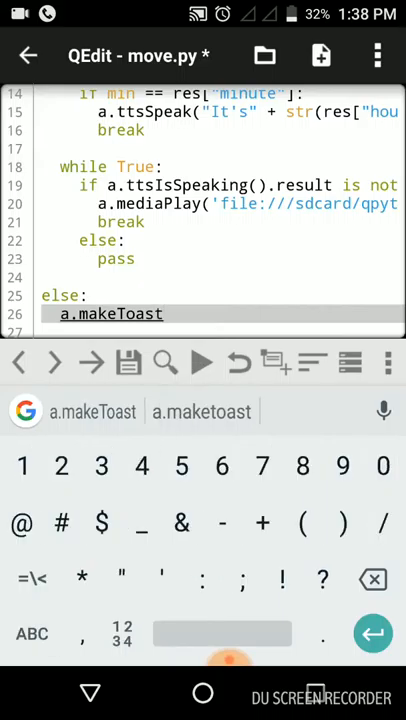
pyautogui.write('()')
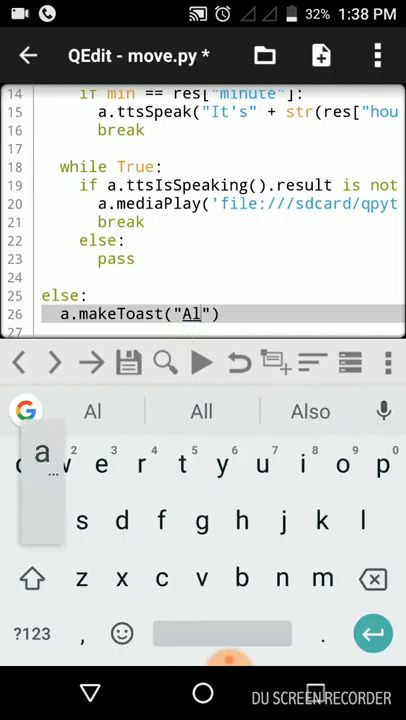
pyautogui.click(92, 411)
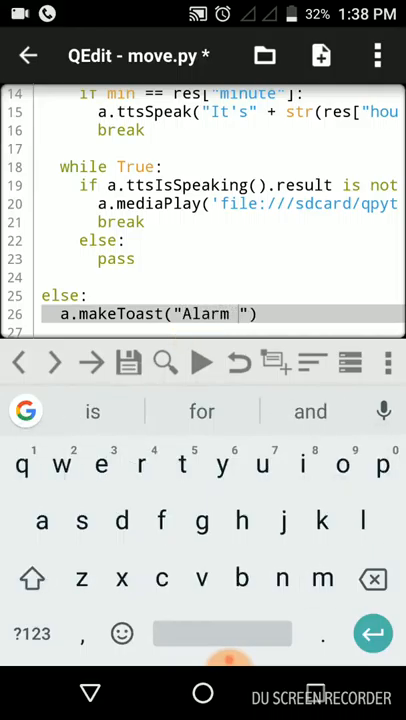
pyautogui.write('cance')
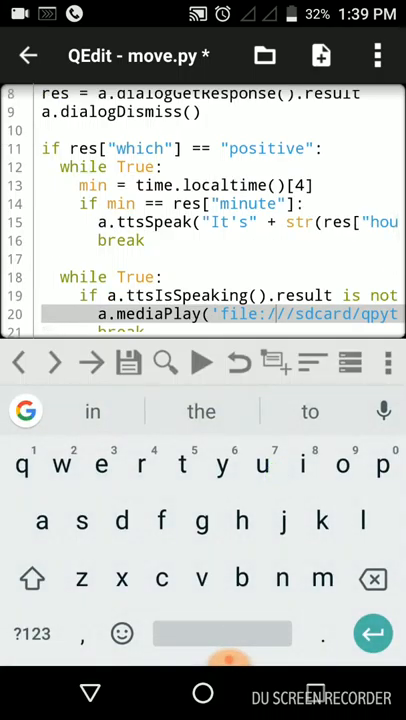
# Step: Add a.ttsSpeak("Alarm cancelled") to the else branch, then cancel the time picker
pyautogui.scroll(-3)
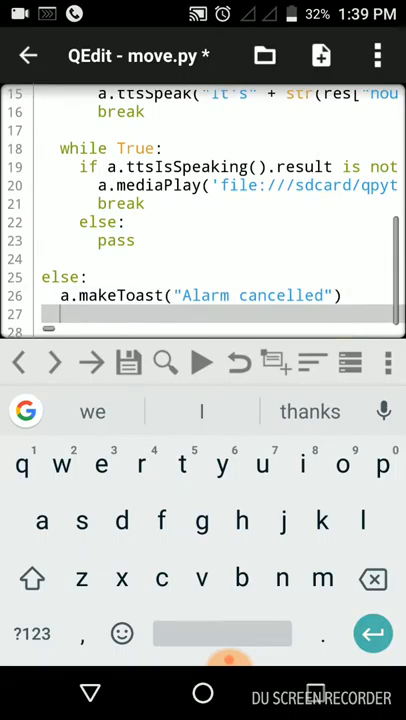
pyautogui.write('a.')
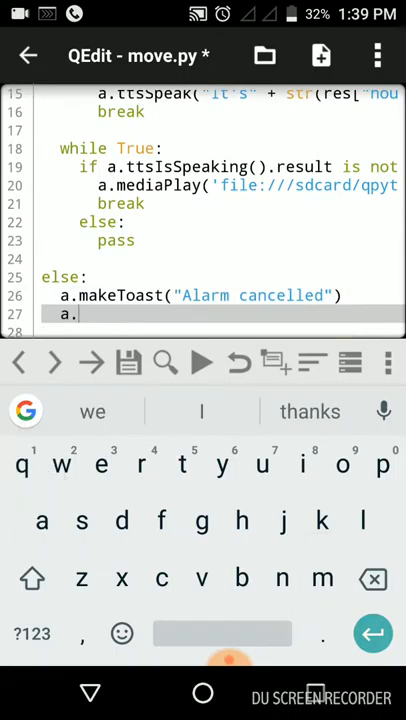
pyautogui.write('ttsS')
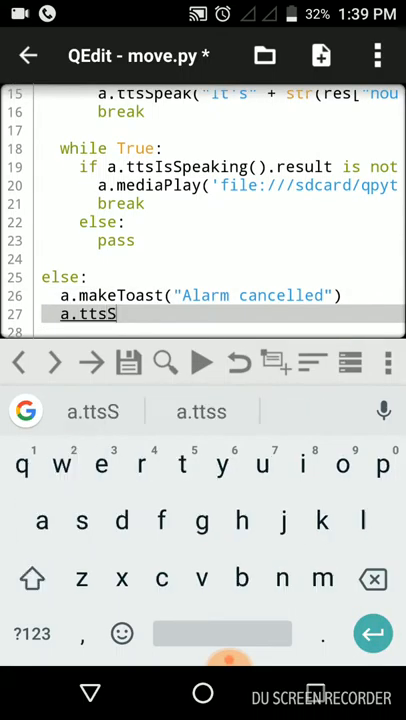
pyautogui.click(91, 411)
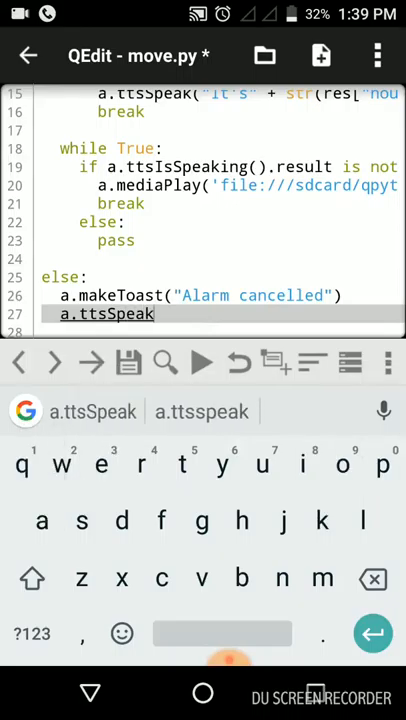
pyautogui.write('()')
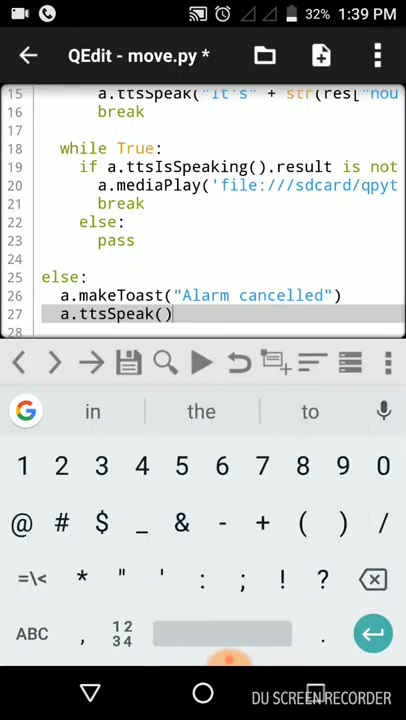
pyautogui.doubleClick(280, 295)
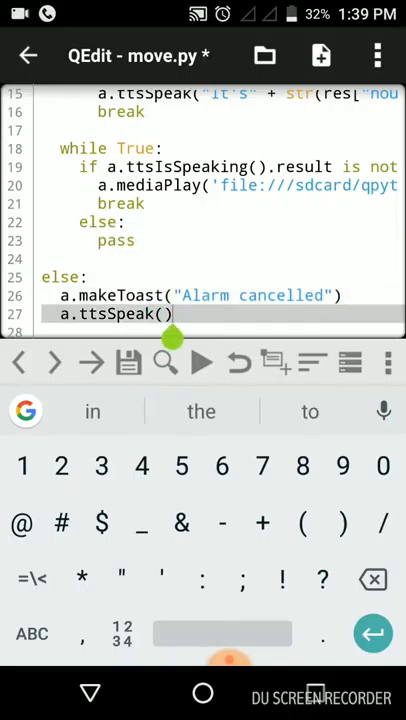
pyautogui.press('Backspace')
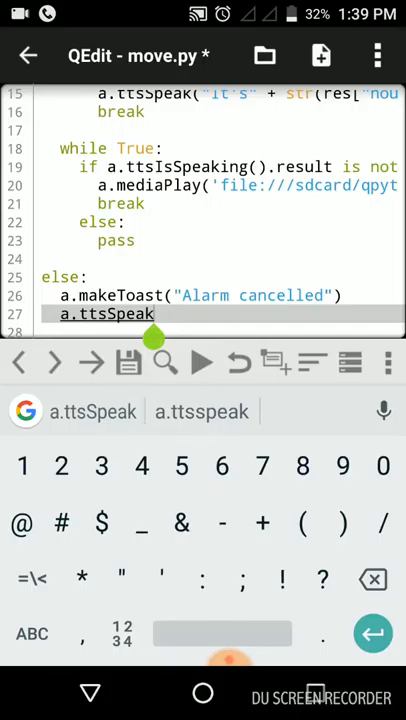
pyautogui.write('("Alarm cancelled")')
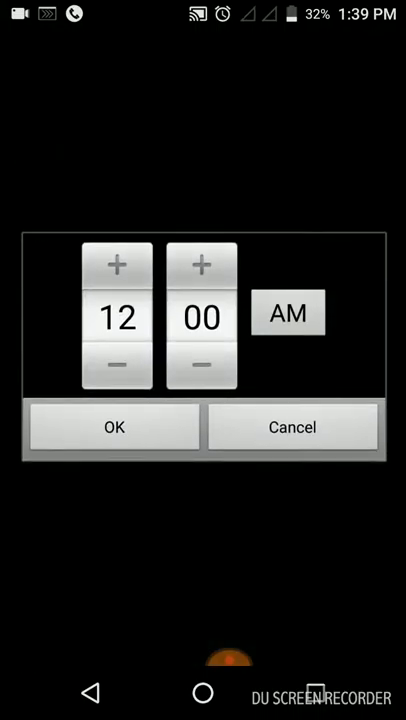
pyautogui.click(114, 427)
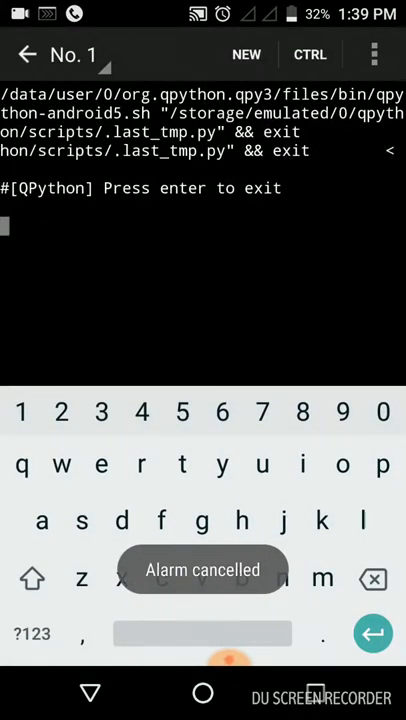